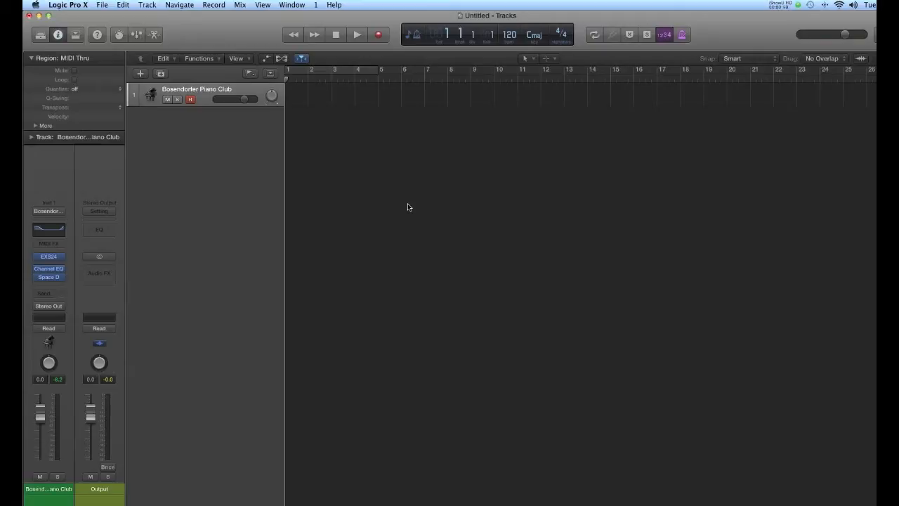
pyautogui.moveTo(257, 45)
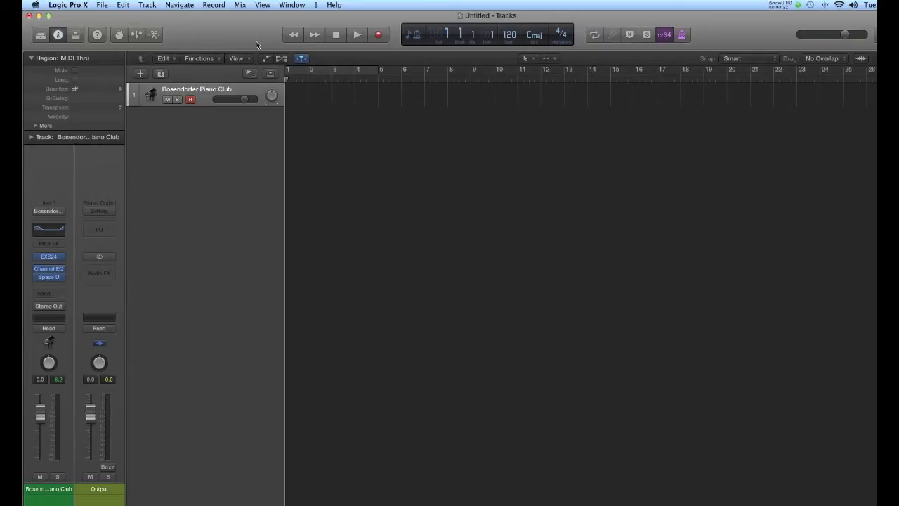
# Step: Bring up the Window menu listing the windows and editors that can be shown
pyautogui.click(291, 5)
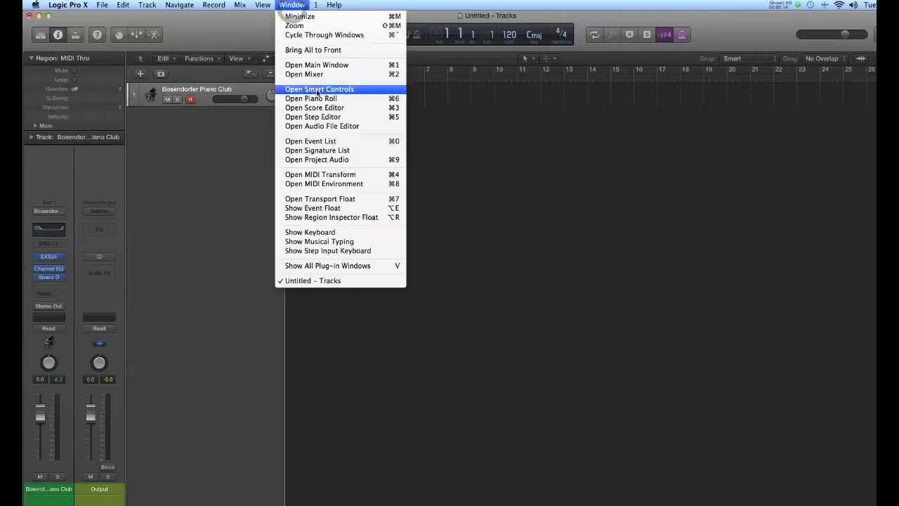
pyautogui.moveTo(327, 251)
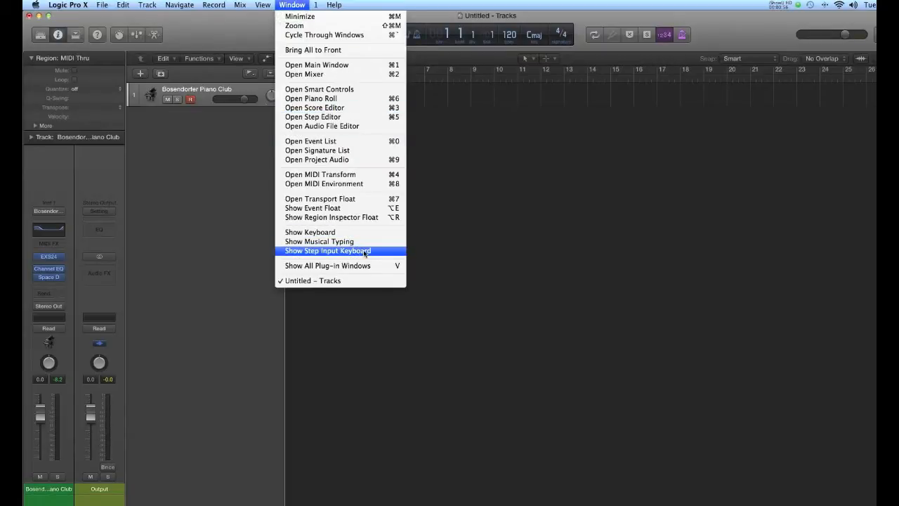
# Step: Show the Step Input Keyboard and move it lower down in the workspace
pyautogui.click(328, 250)
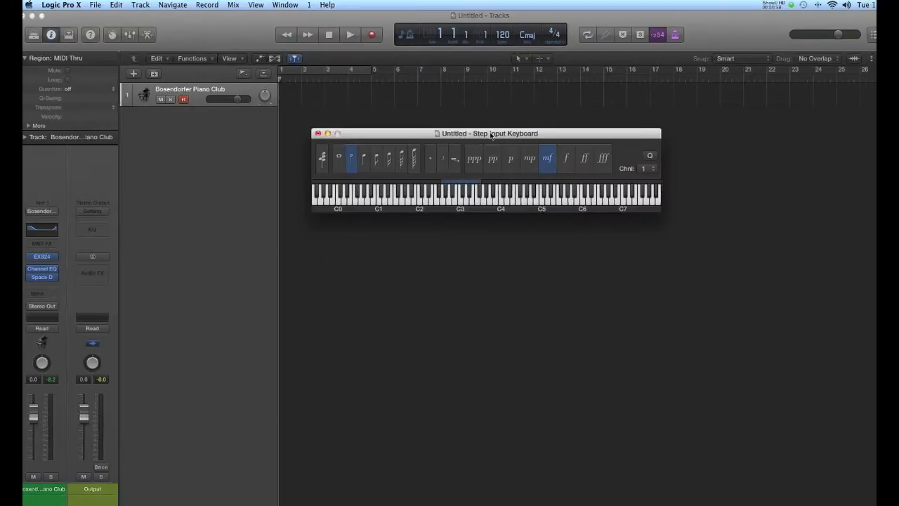
pyautogui.moveTo(490, 133); pyautogui.dragTo(422, 177)
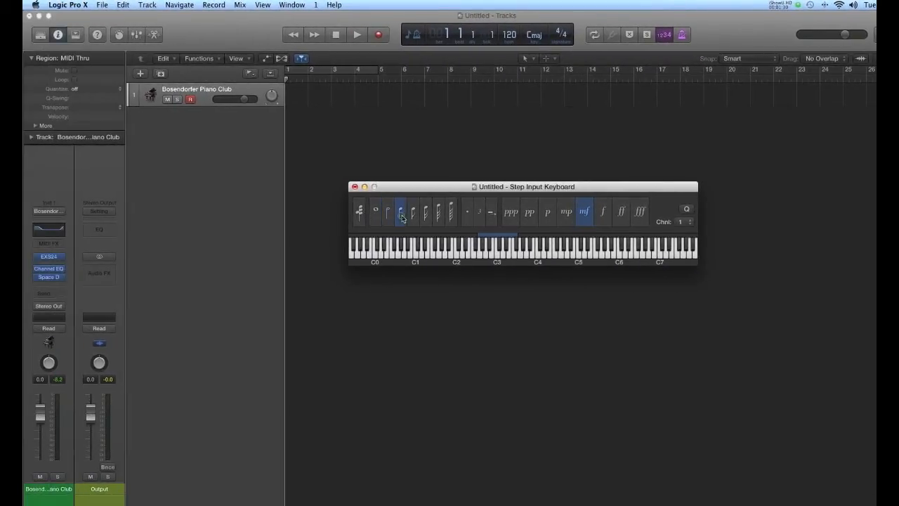
# Step: Choose a note length on the Step Input Keyboard and step-enter rising notes on the piano track
pyautogui.click(402, 210)
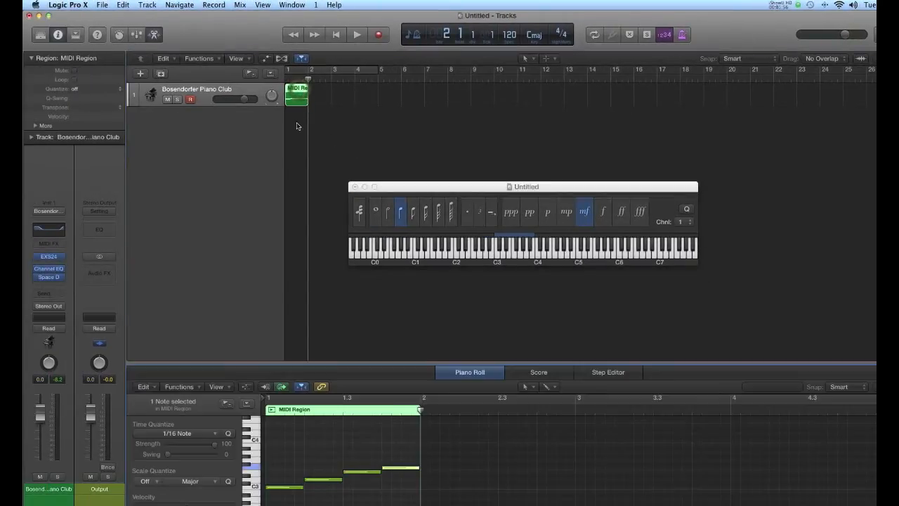
pyautogui.click(538, 371)
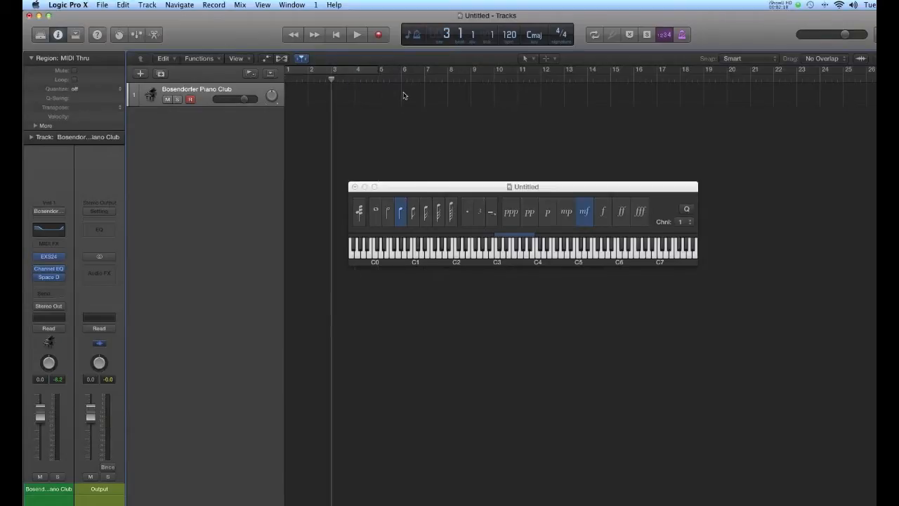
pyautogui.moveTo(358, 103)
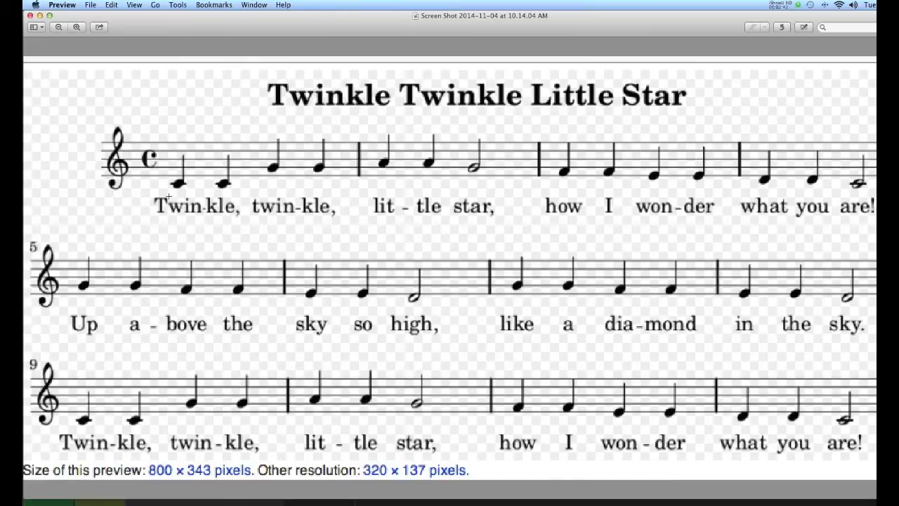
pyautogui.moveTo(217, 188)
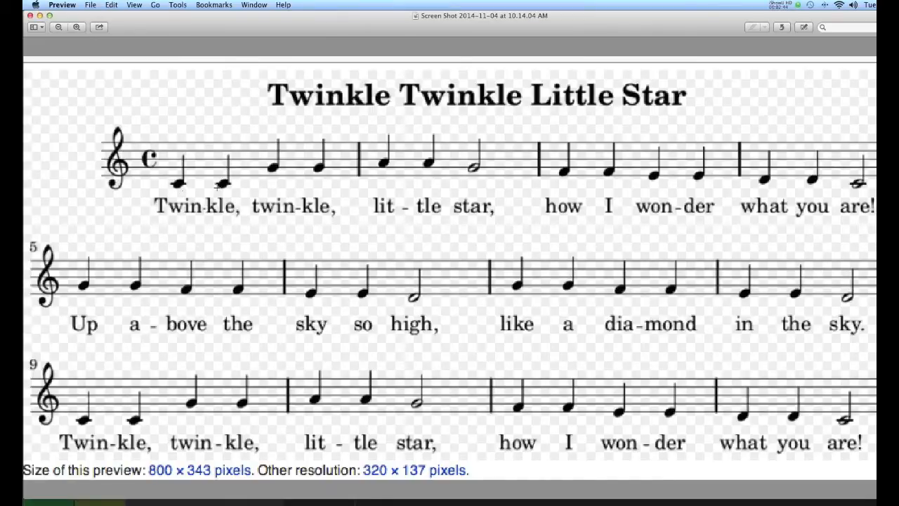
pyautogui.moveTo(382, 165)
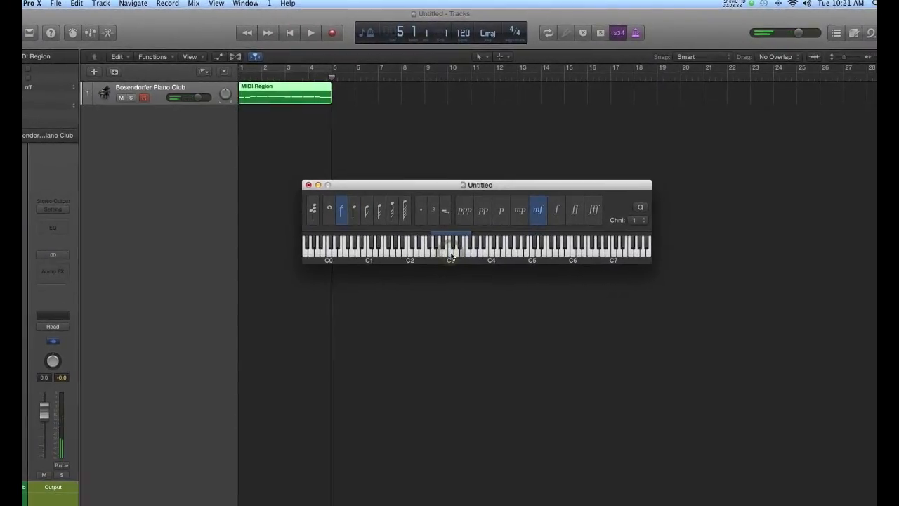
# Step: Return to the start, play the four-bar melody, then stop playback
pyautogui.click(288, 32)
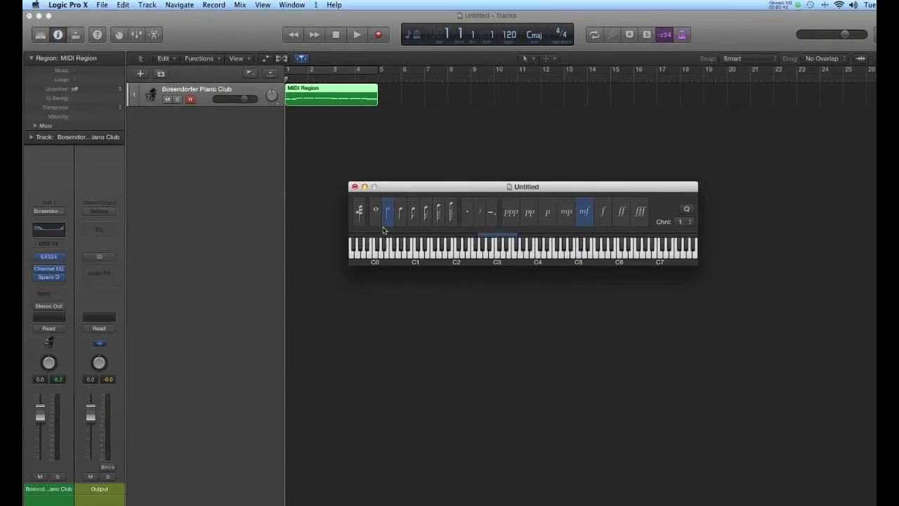
pyautogui.click(356, 35)
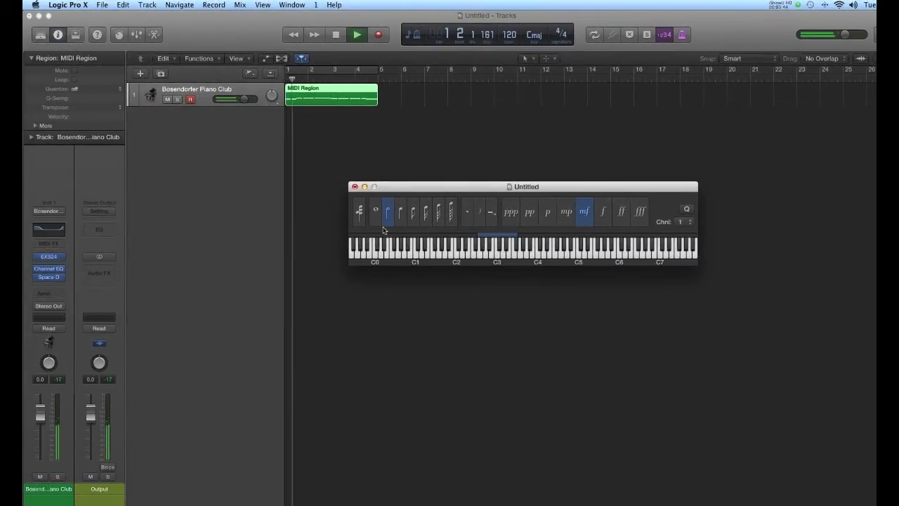
pyautogui.click(357, 34)
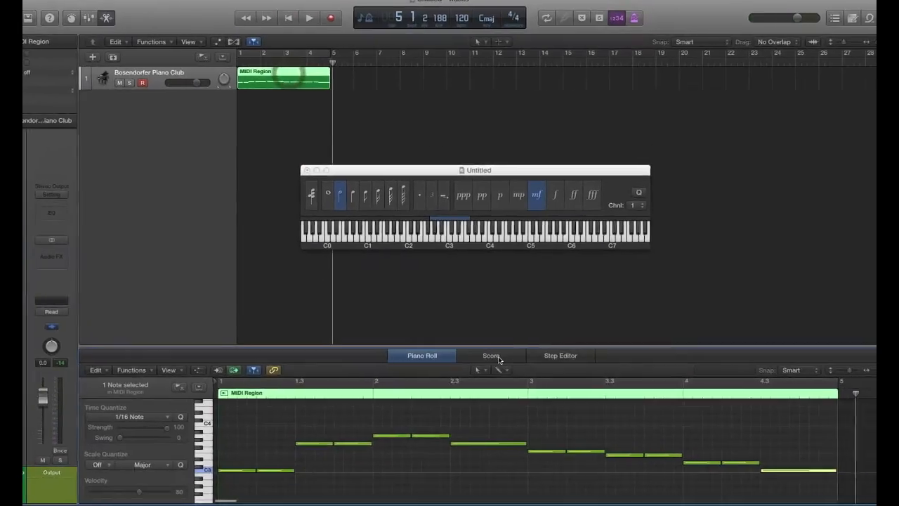
pyautogui.click(490, 355)
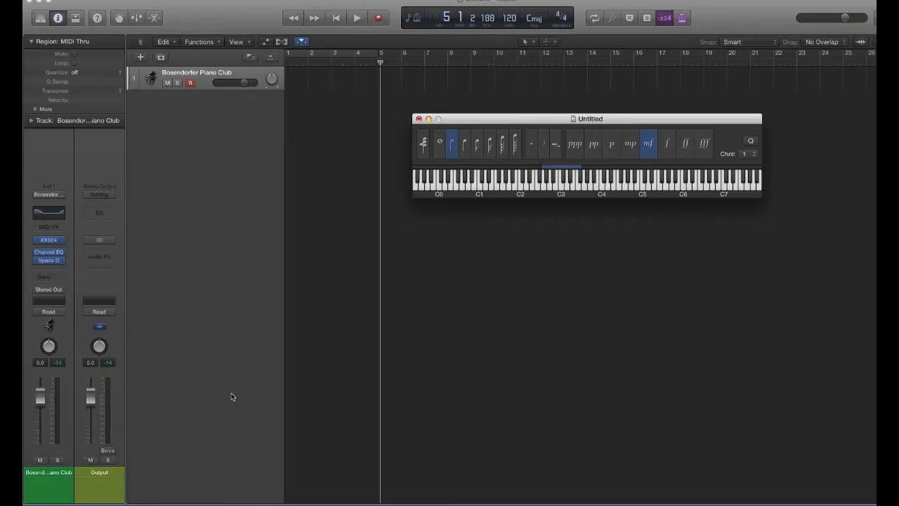
pyautogui.moveTo(320, 496)
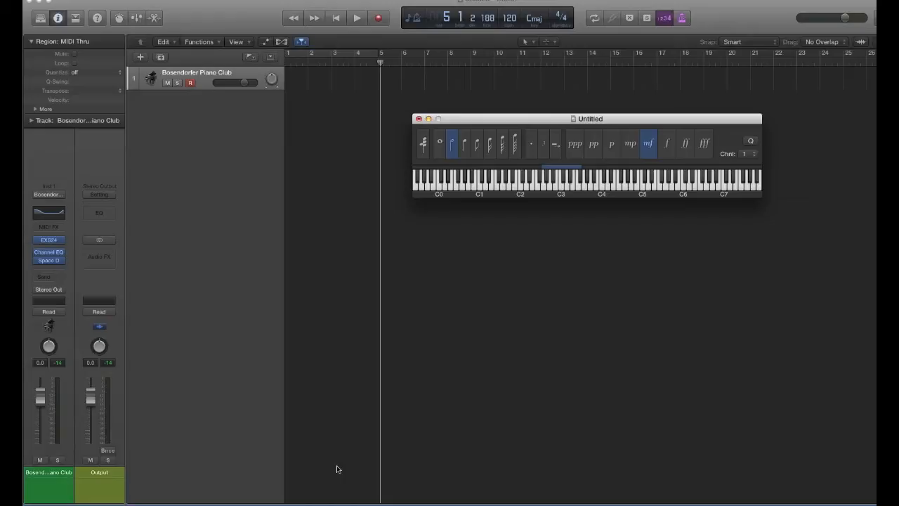
pyautogui.moveTo(343, 466)
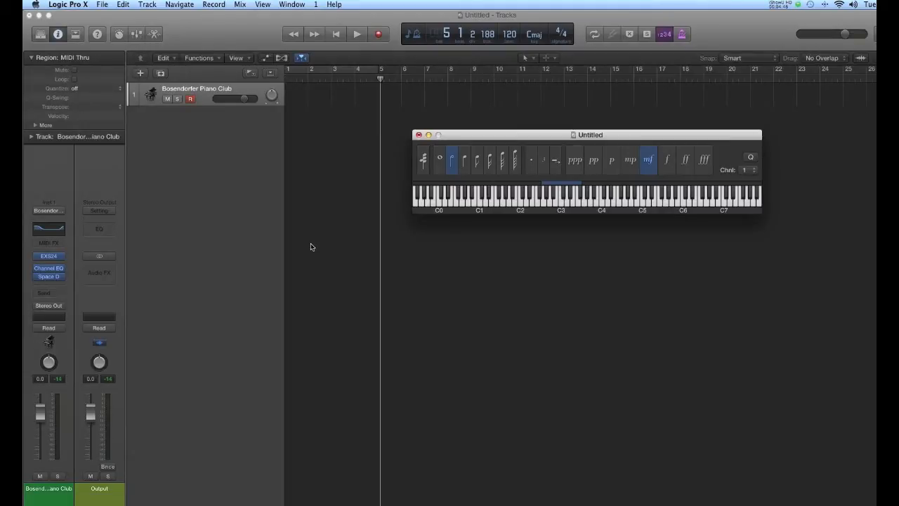
pyautogui.moveTo(53, 214)
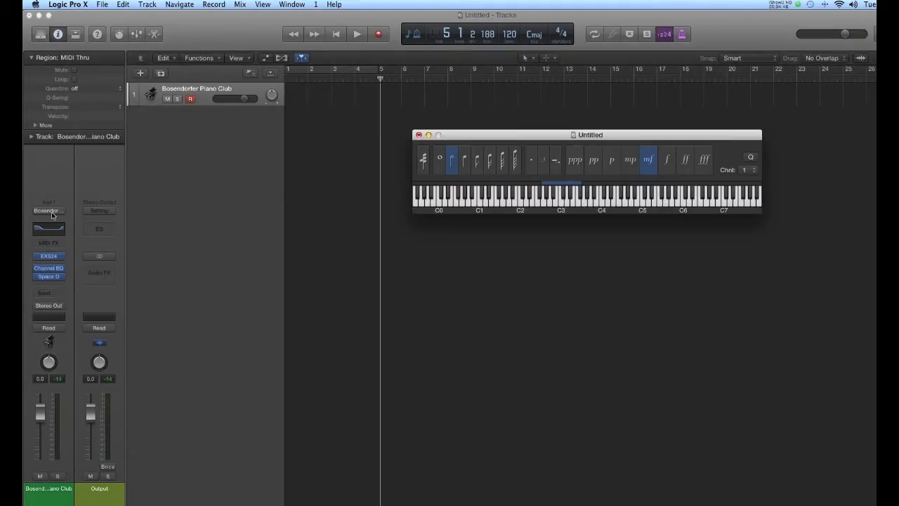
# Step: Load the Stratospheric synth lead from Legacy > 06 Synthesizers > 01 Synth Leads onto the track
pyautogui.click(48, 210)
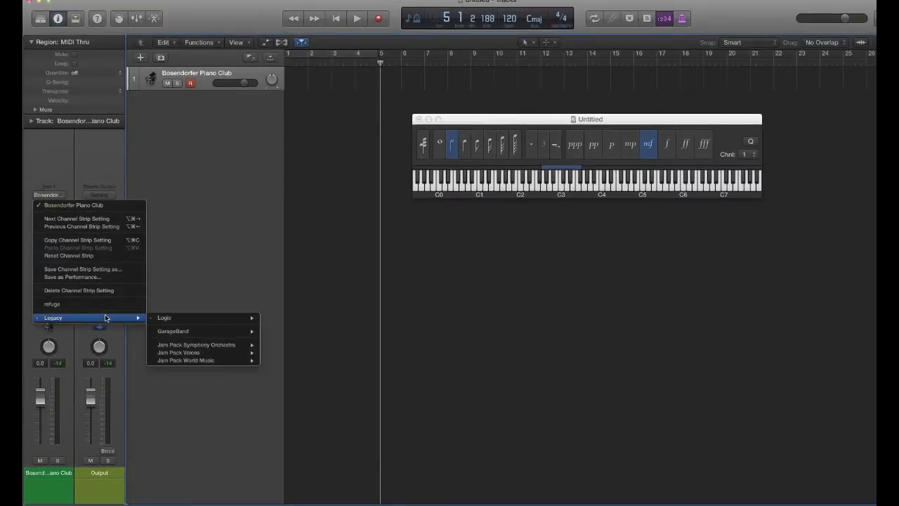
pyautogui.moveTo(164, 318)
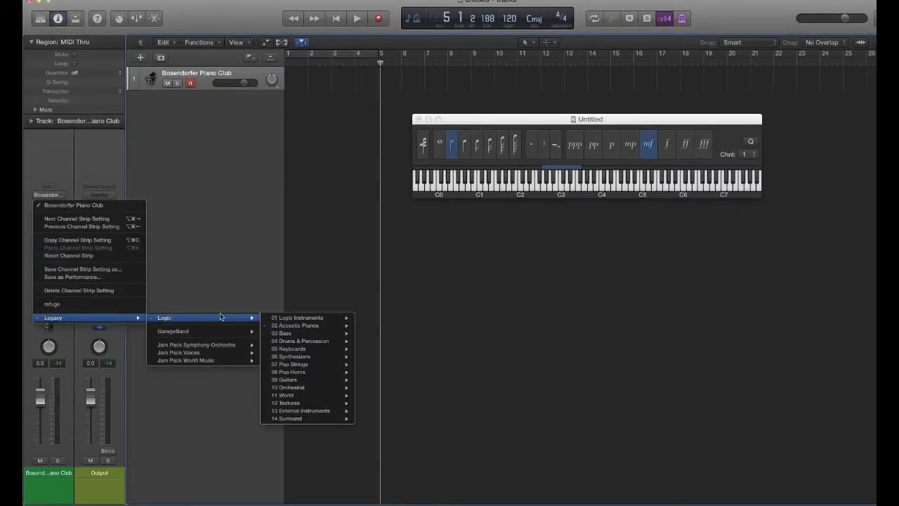
pyautogui.moveTo(309, 348)
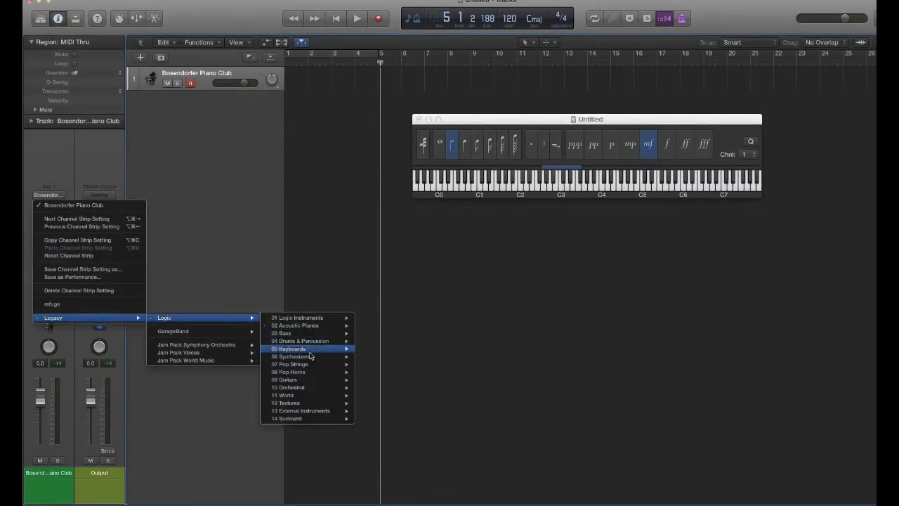
pyautogui.moveTo(291, 356)
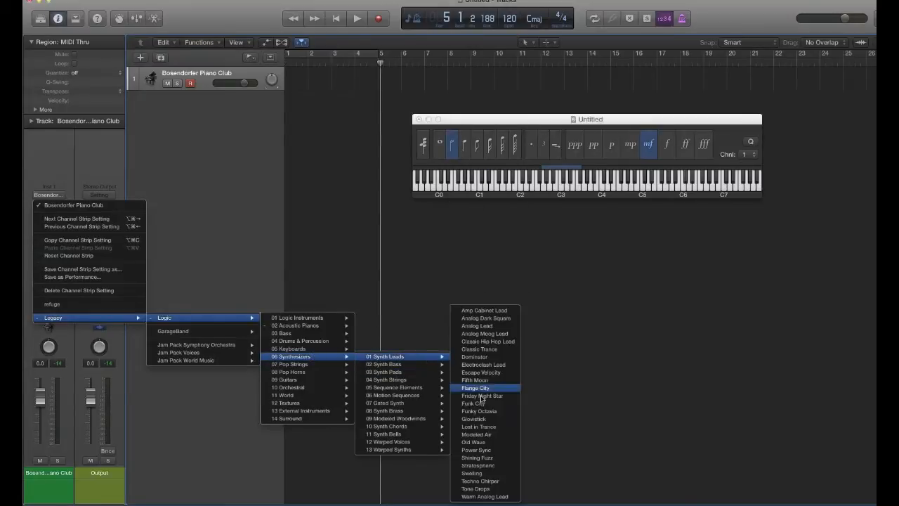
pyautogui.moveTo(426, 449)
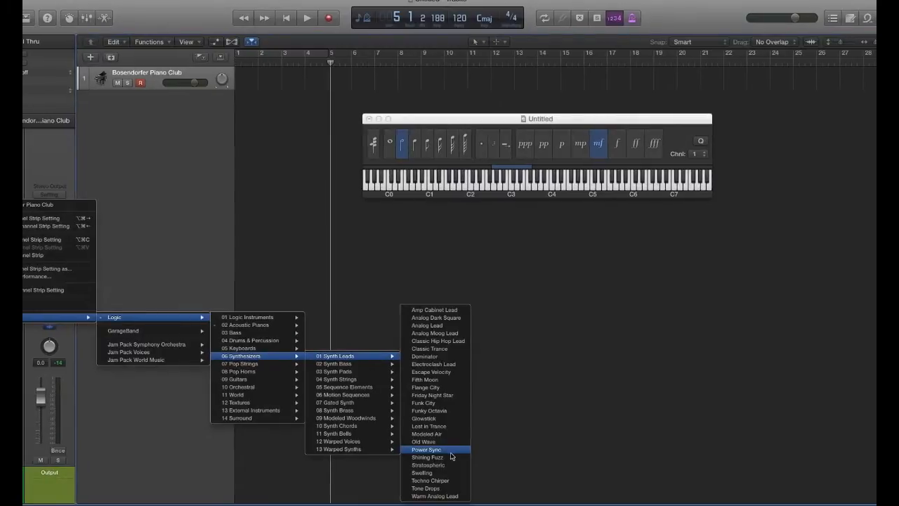
pyautogui.click(426, 449)
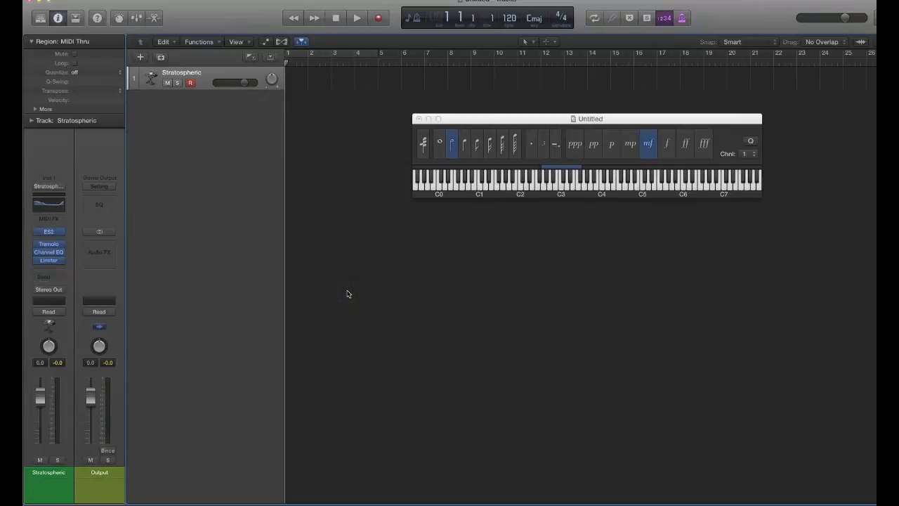
pyautogui.moveTo(438, 463)
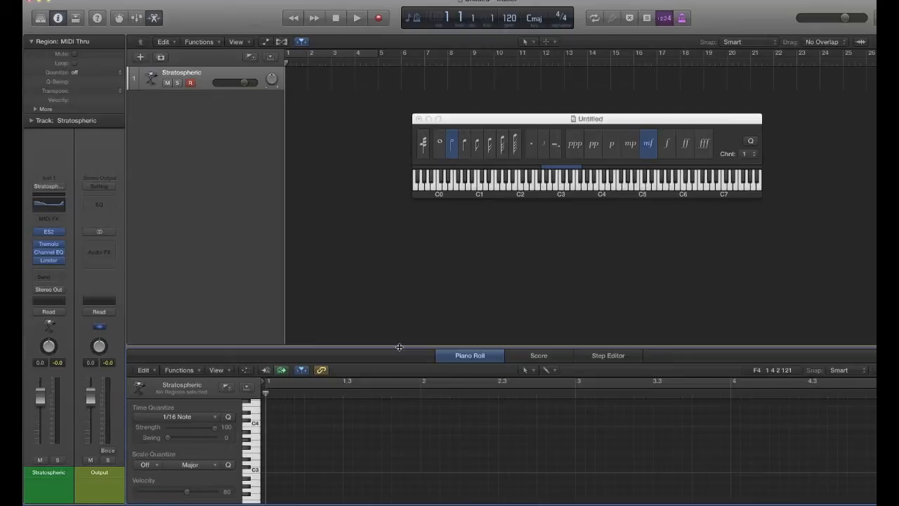
# Step: Drag the editor divider upward to give the Piano Roll more height
pyautogui.moveTo(399, 347); pyautogui.dragTo(399, 258)
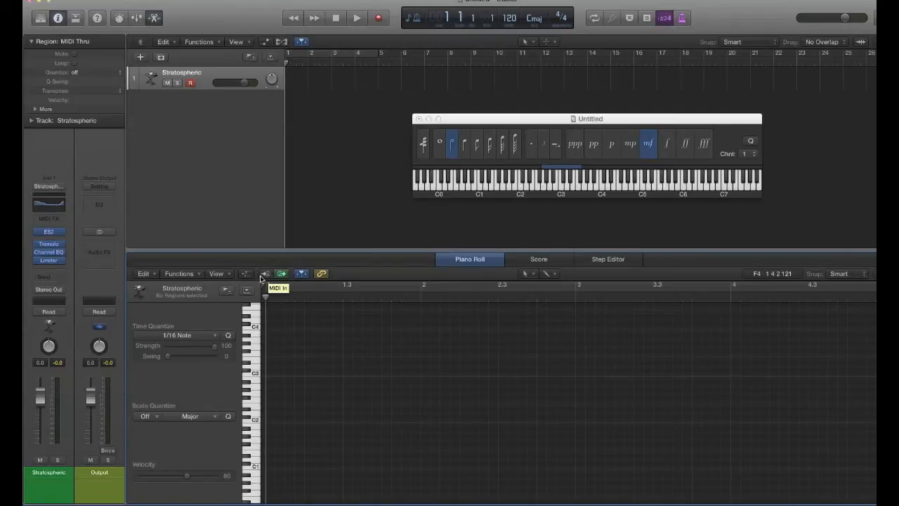
pyautogui.moveTo(281, 273)
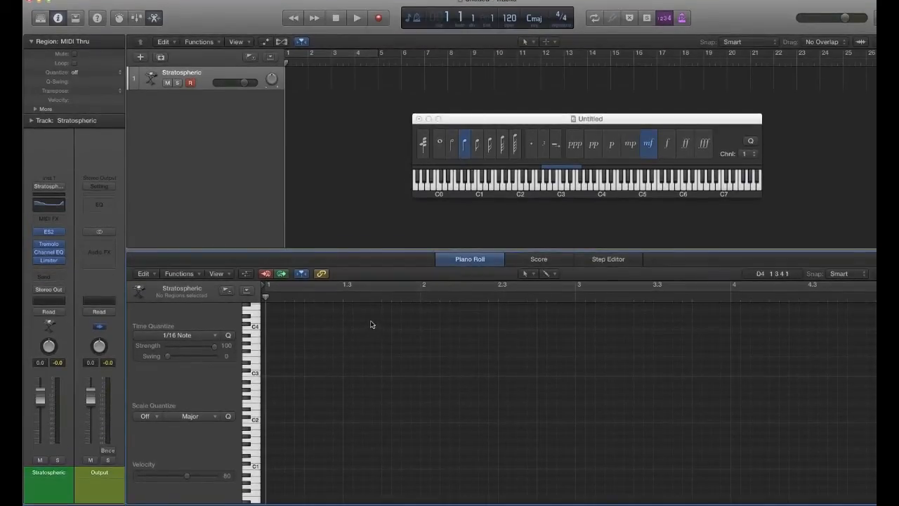
pyautogui.moveTo(125, 363)
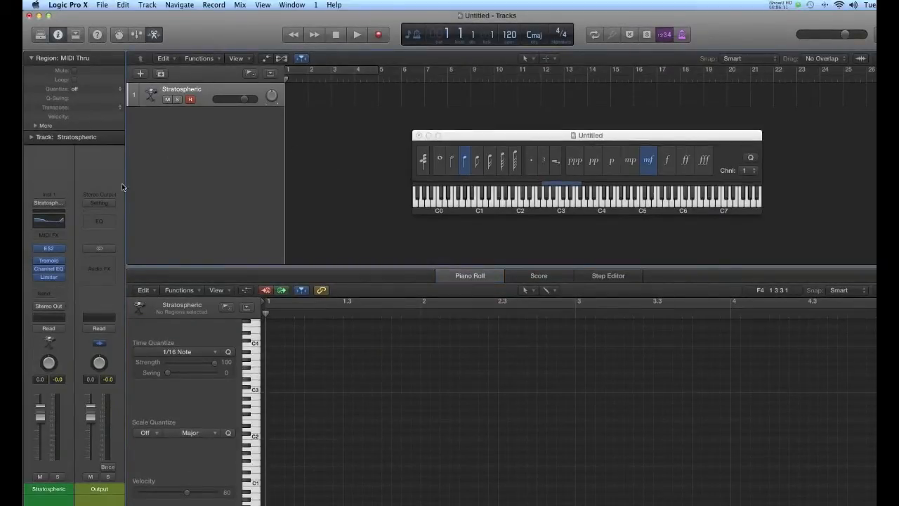
pyautogui.moveTo(373, 134)
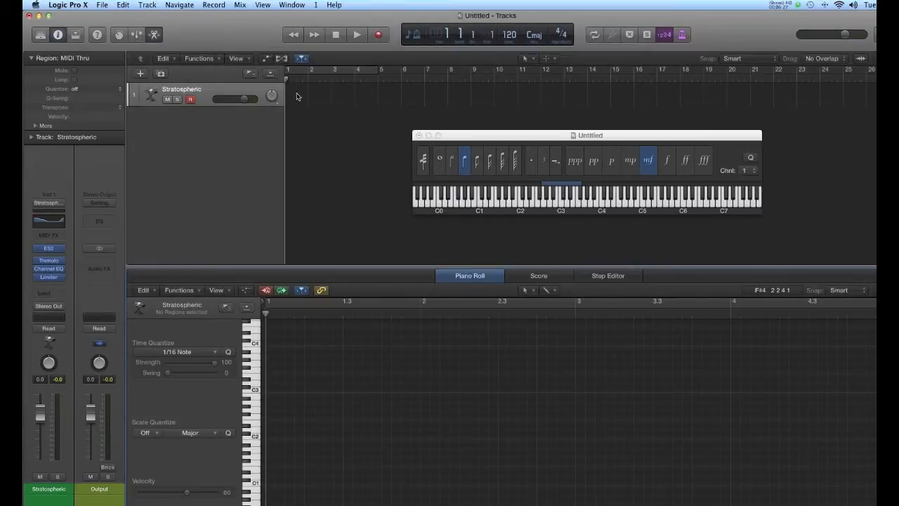
# Step: Create an empty MIDI region on the Stratospheric track for the 16th-note pentatonic line
pyautogui.rightClick(297, 96)
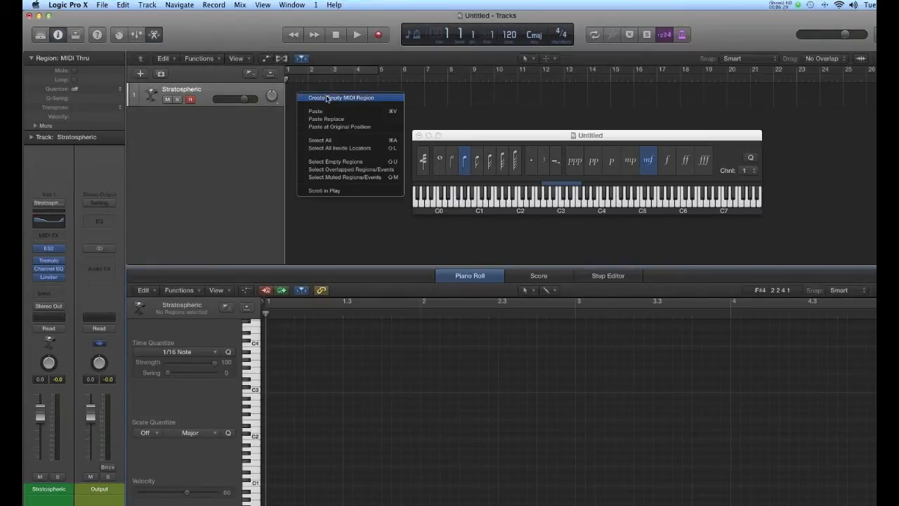
pyautogui.click(341, 97)
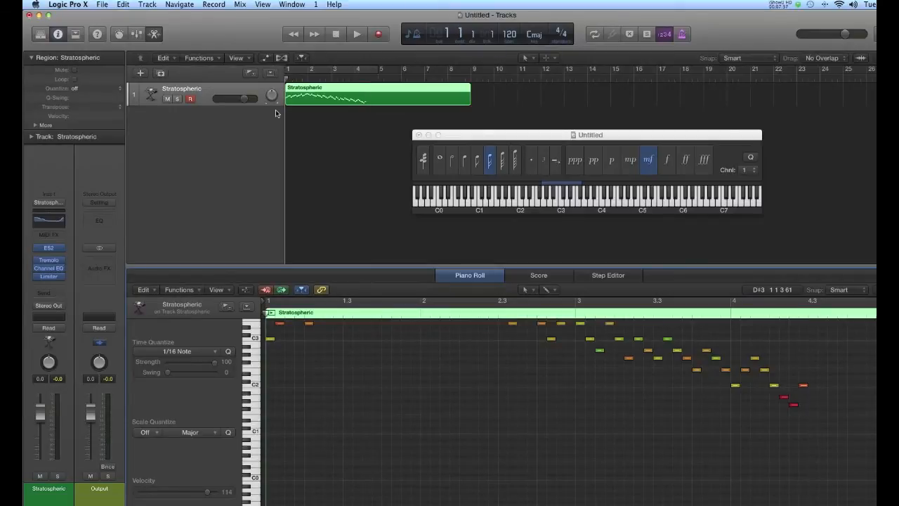
# Step: Play back the descending synth line, then stop playback
pyautogui.click(357, 34)
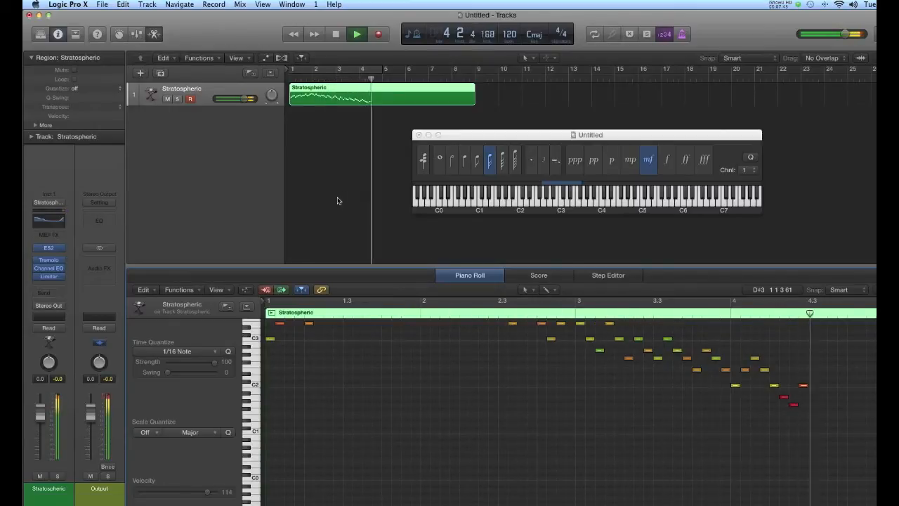
pyautogui.click(357, 33)
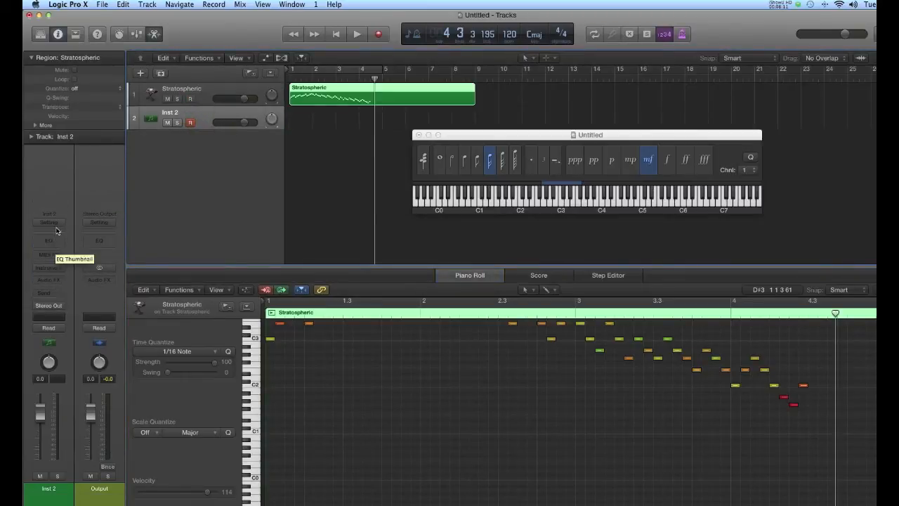
# Step: Load the Hip Hop Remix kit from Legacy > 04 Drums & Percussion > 02 Electronic Drum Kits onto Inst 2
pyautogui.click(49, 206)
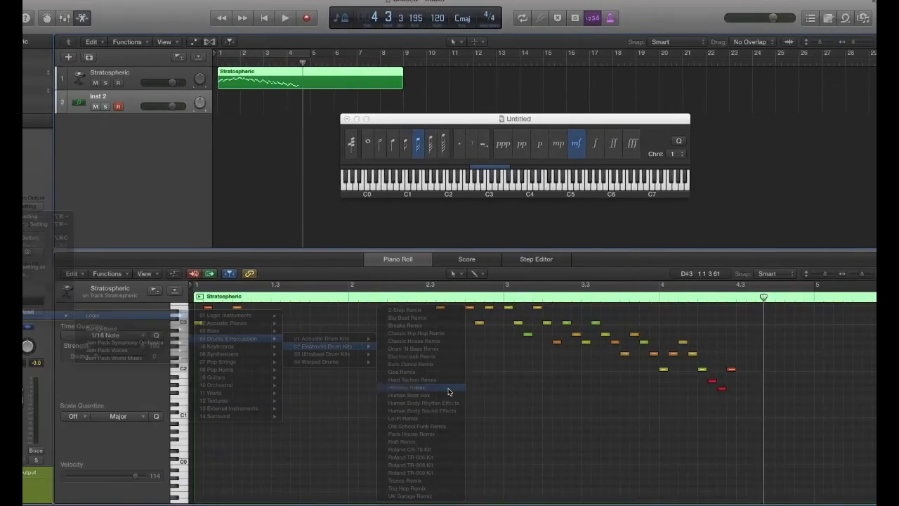
pyautogui.click(406, 387)
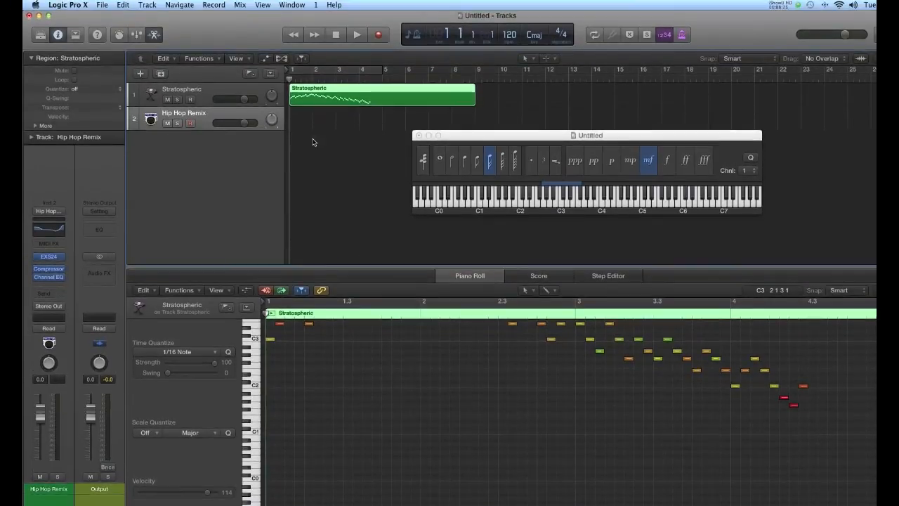
# Step: Create an empty MIDI region on the Hip Hop Remix track, step-enter the accelerating snare roll, and play it back
pyautogui.rightClick(331, 141)
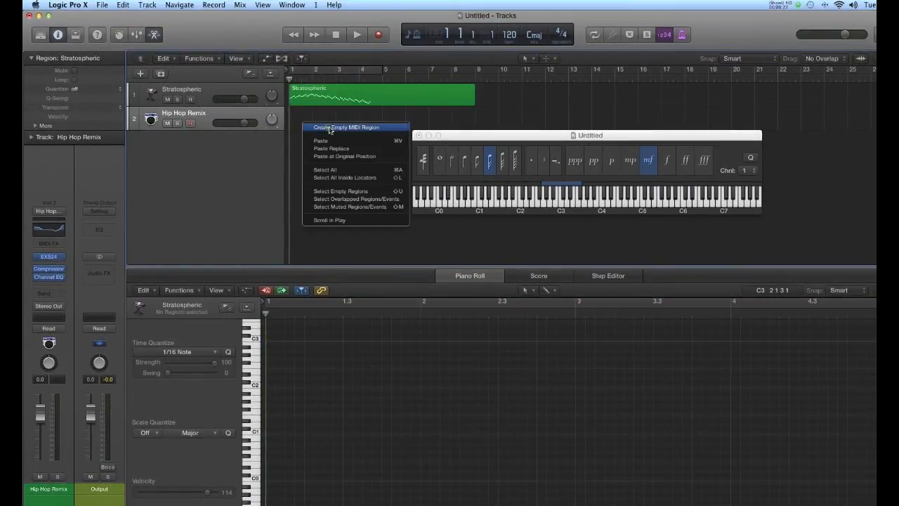
pyautogui.click(345, 128)
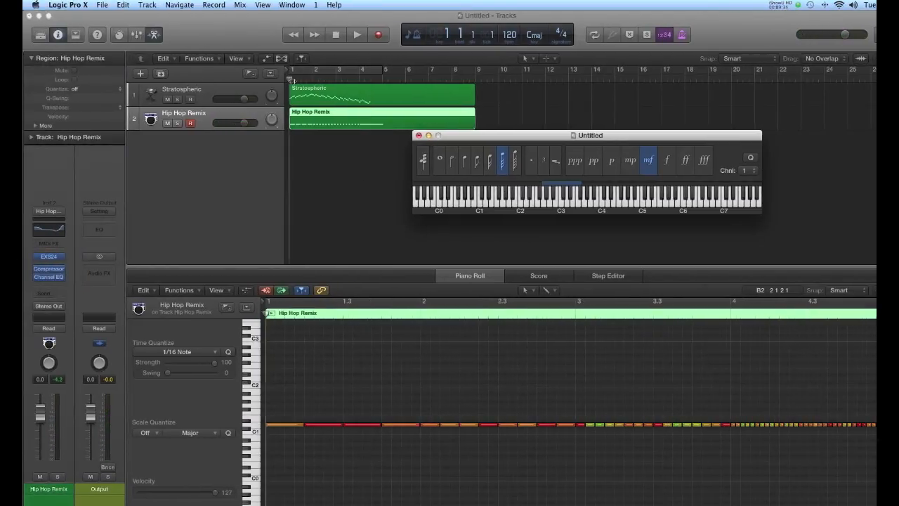
pyautogui.click(357, 34)
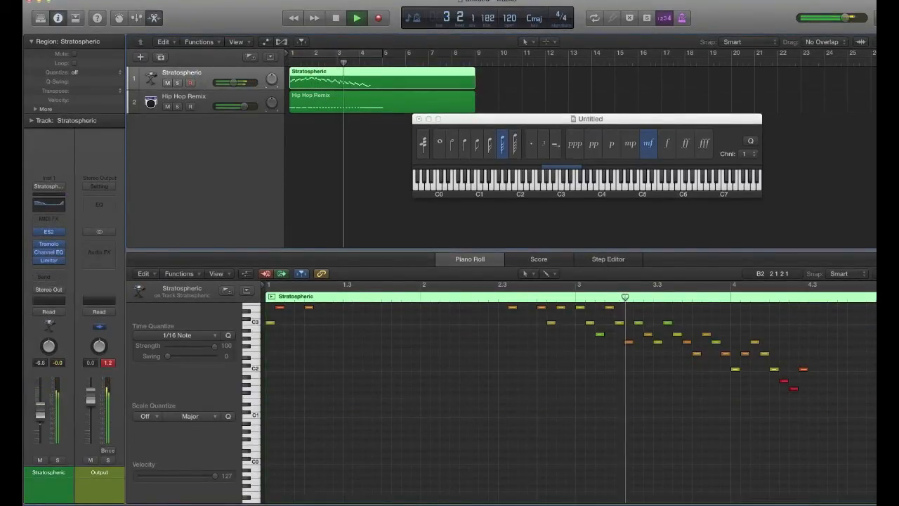
# Step: Play the Stratospheric synth line and Hip Hop Remix snare roll together, then stop playback
pyautogui.click(357, 18)
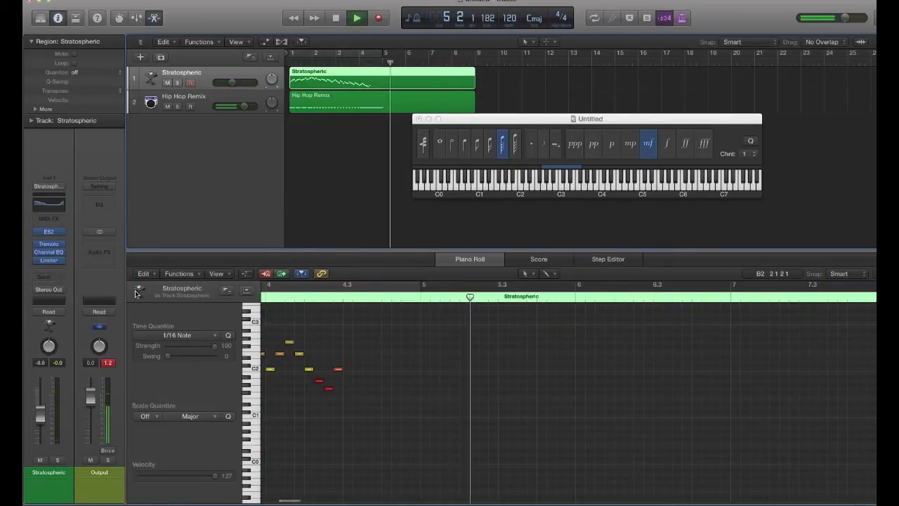
pyautogui.click(356, 17)
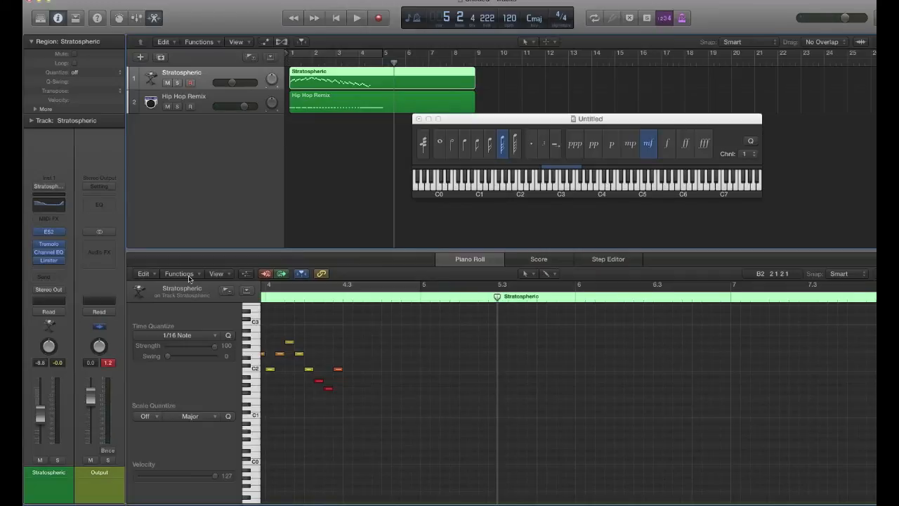